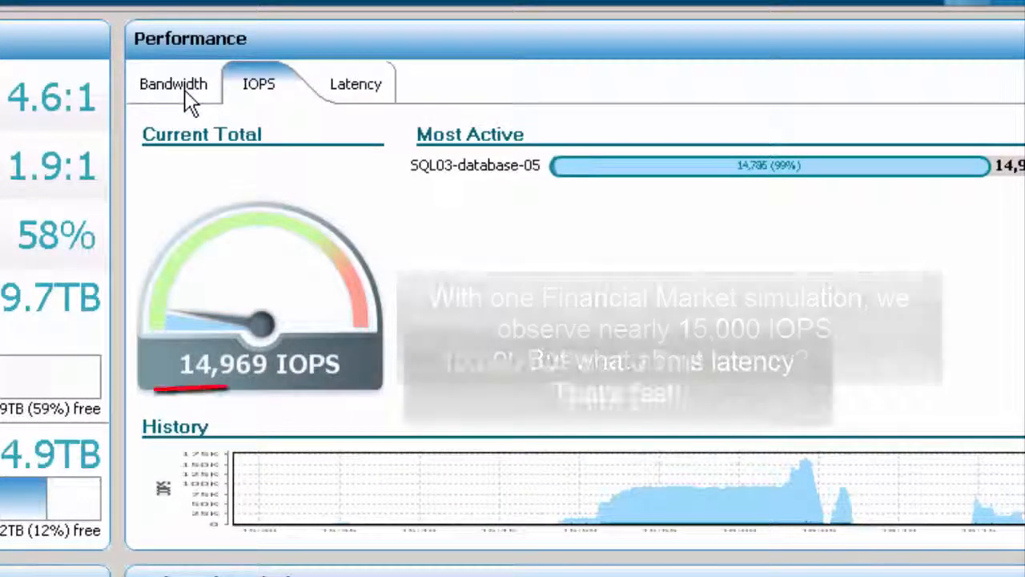
Step: Toggle between the Latency and IOPS tabs to compare 64KB latency against the ~57,000 IOPS load
left_click(335, 83)
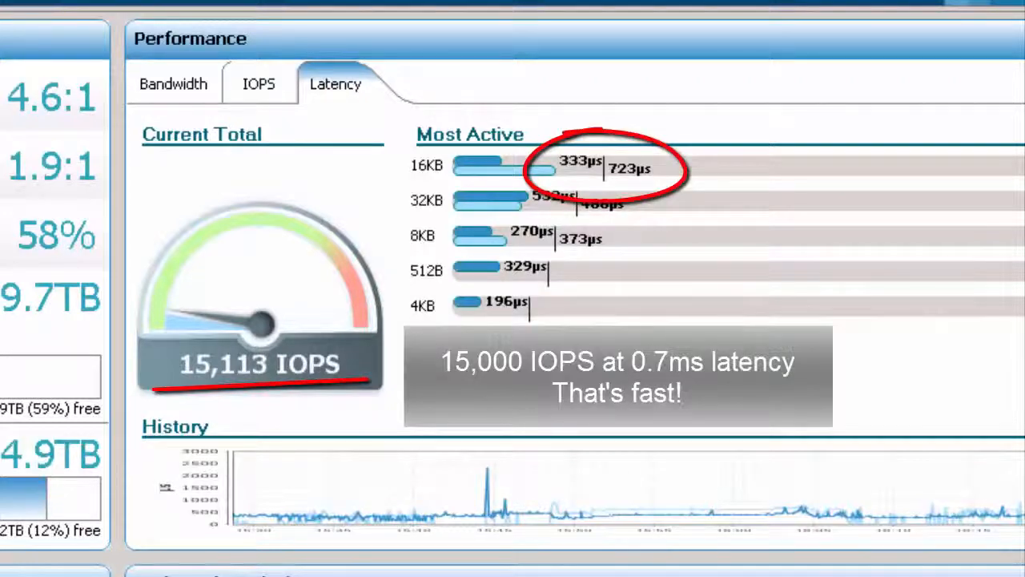
left_click(258, 83)
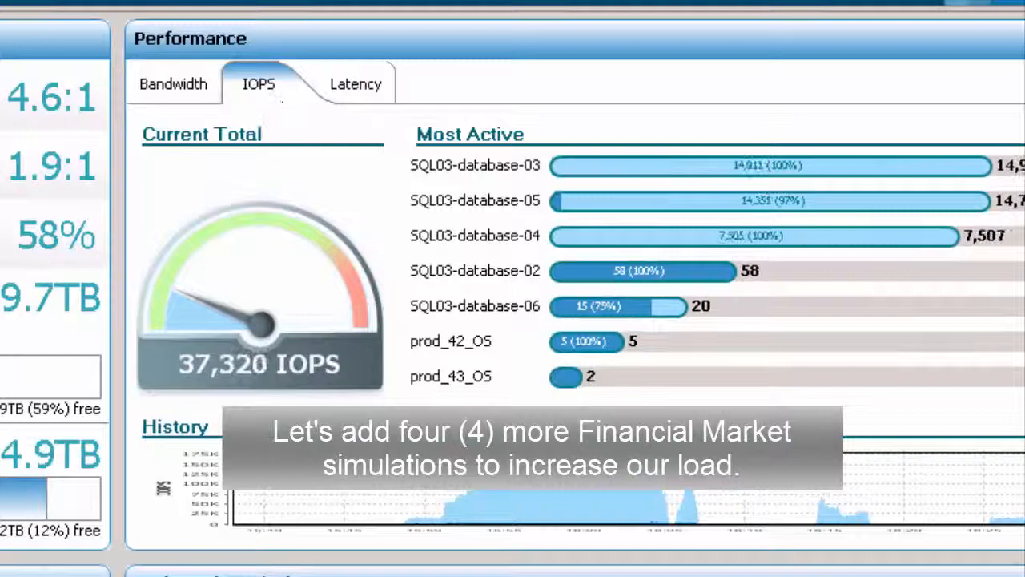
left_click(335, 83)
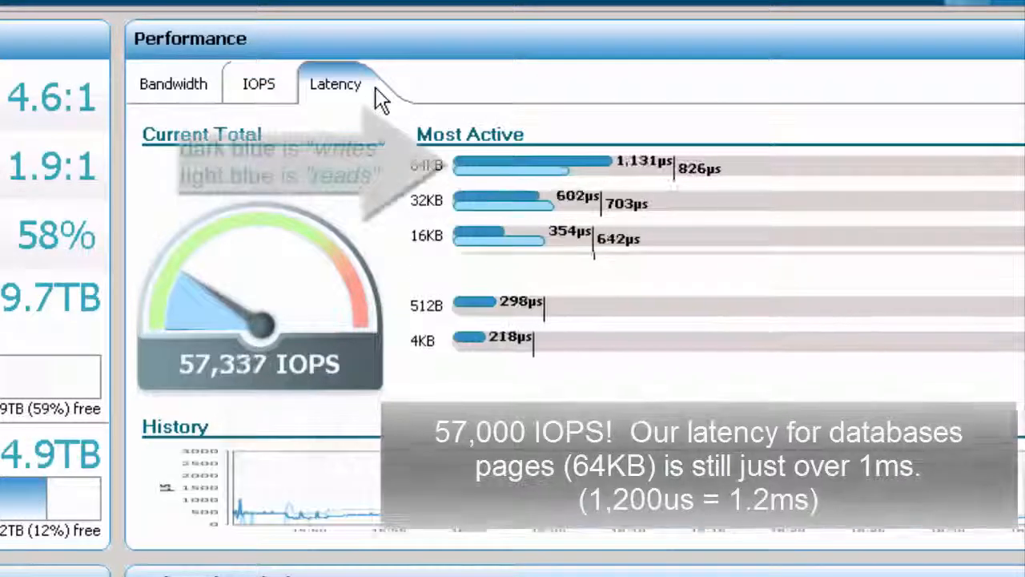